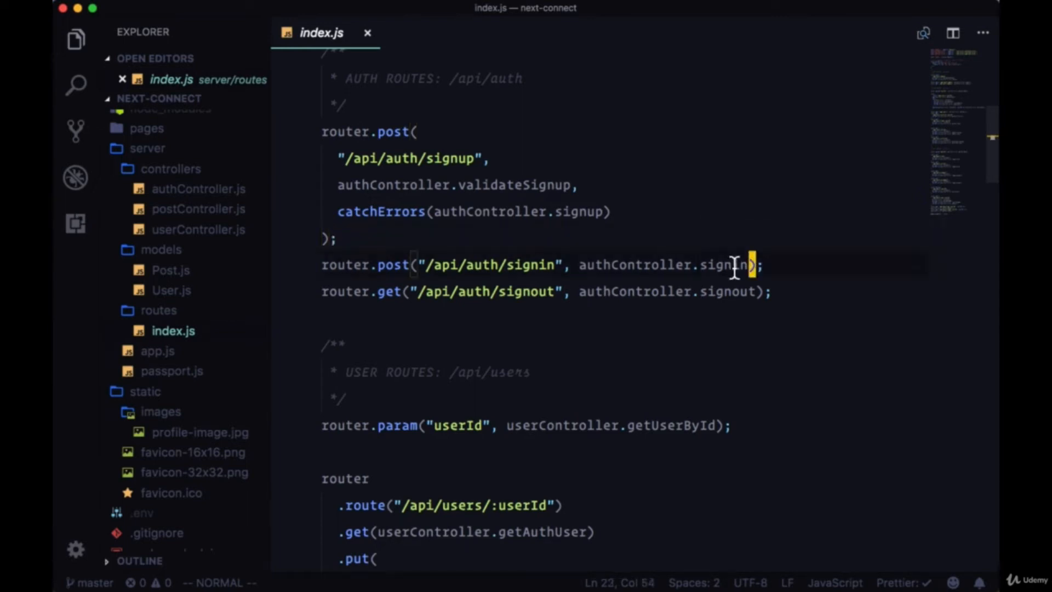
- Switch to authController.js and add req, res parameters to exports.signin
left_click_drag(751, 265, 694, 265)
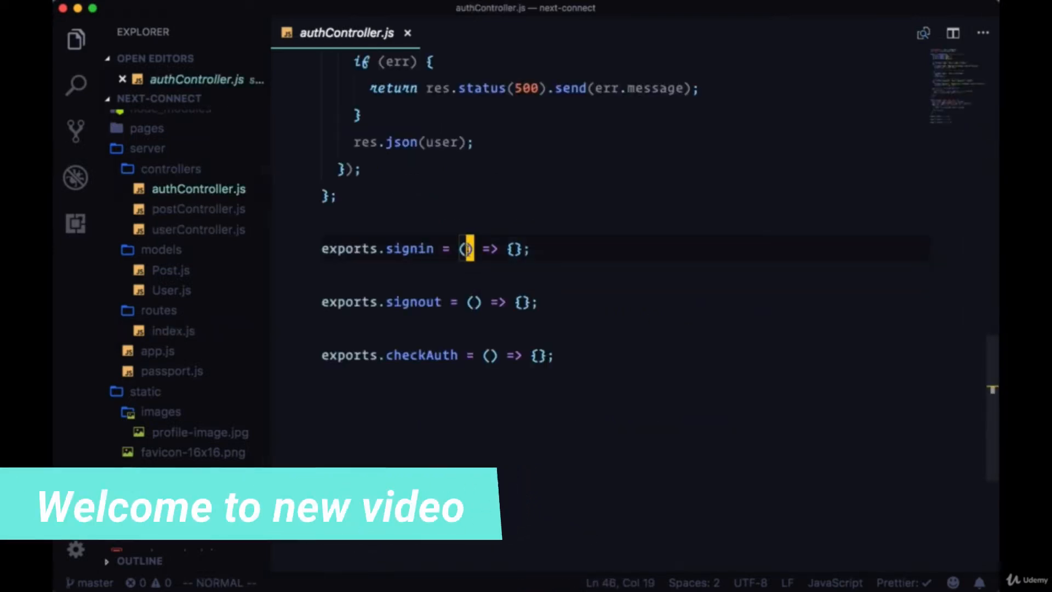
type("req, res")
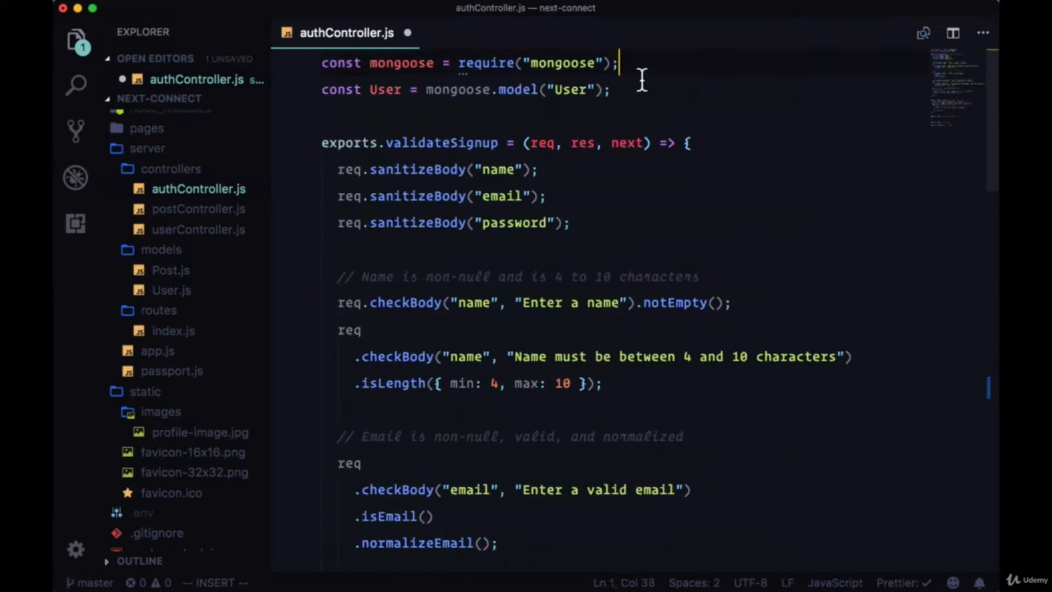
- Add const passport = require('passport') below the User model line
type("const passpo")
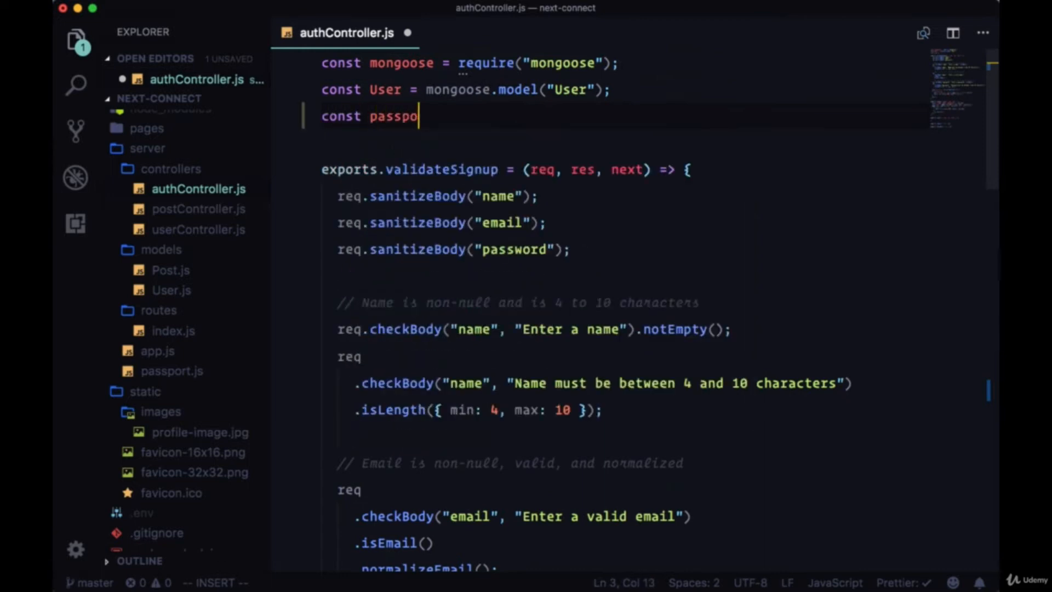
type("rt = require('pas")
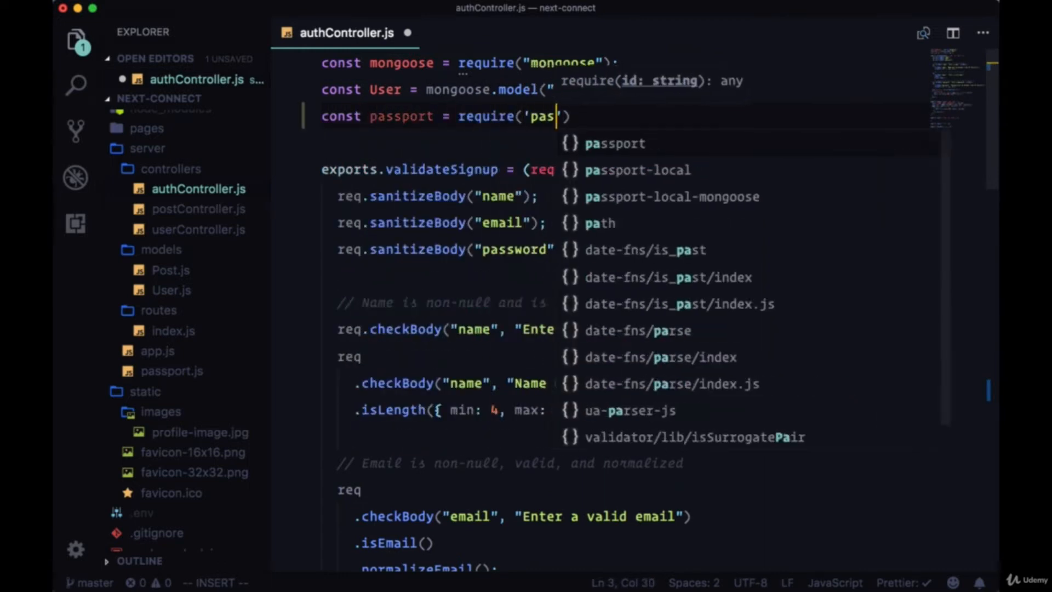
scroll("down", 3)
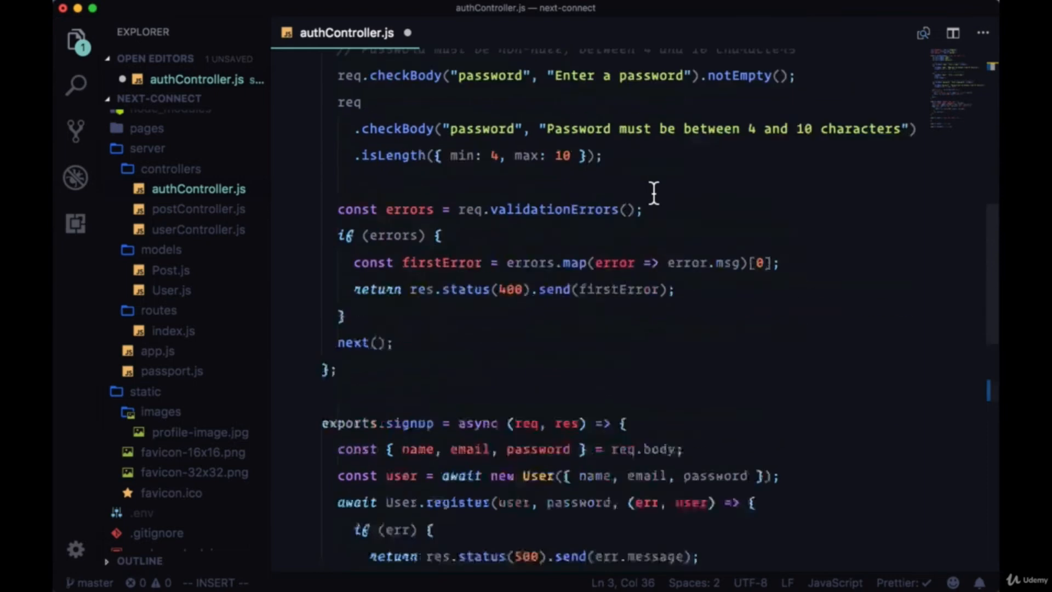
type("passport.authenticate('")
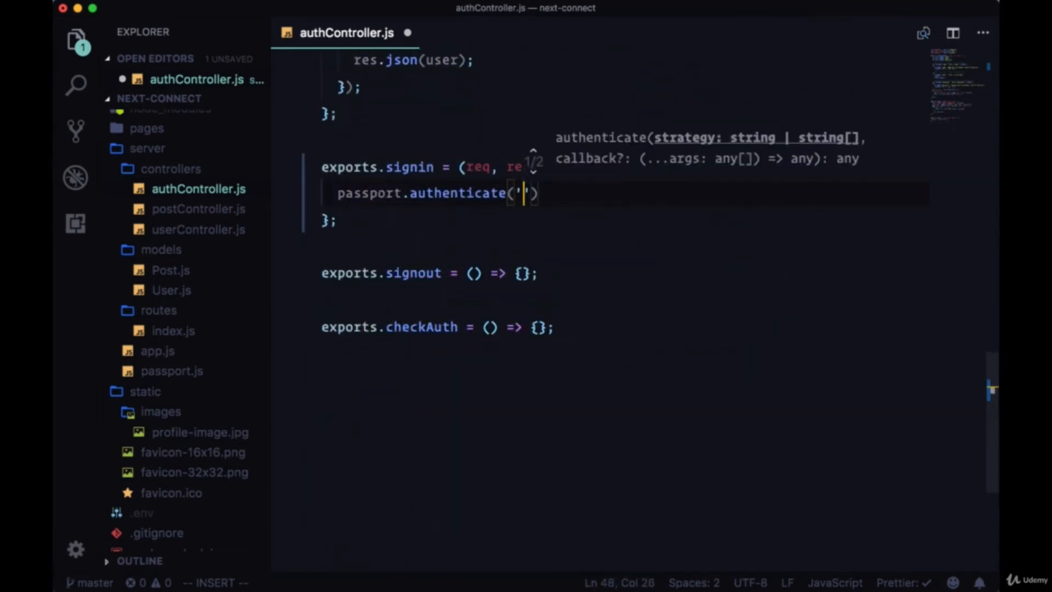
- Call passport.authenticate('local') with an (err, user, info) callback returning 500 with err.message
type("local")
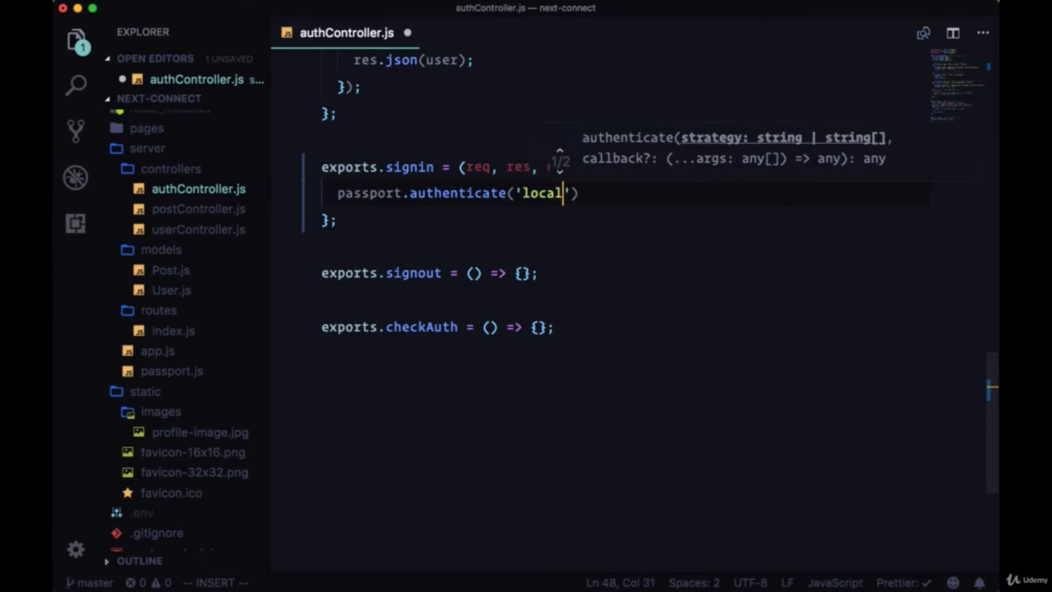
type(", (err, user")
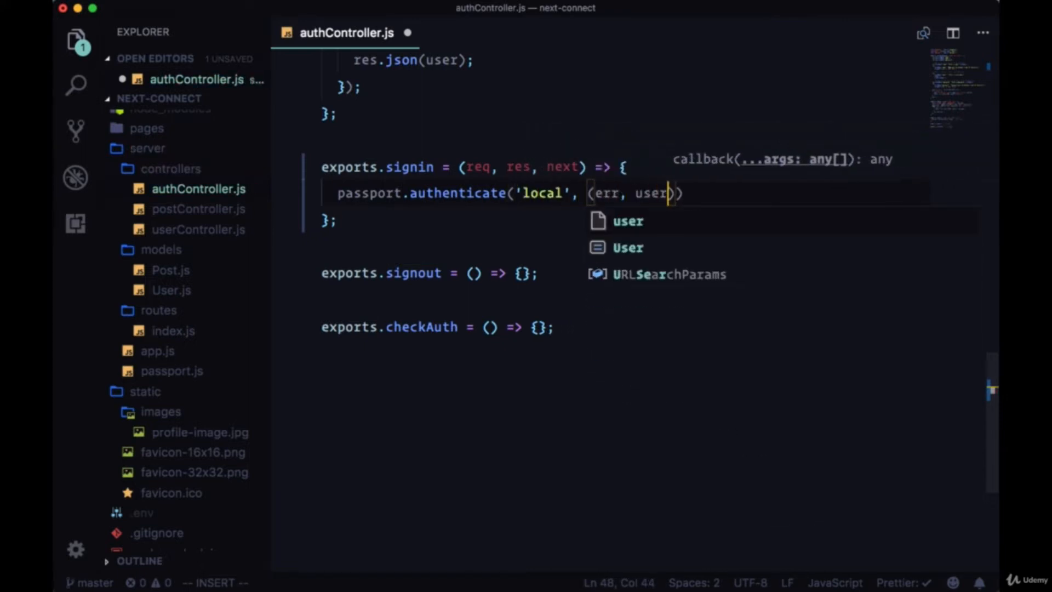
type(", info) =")
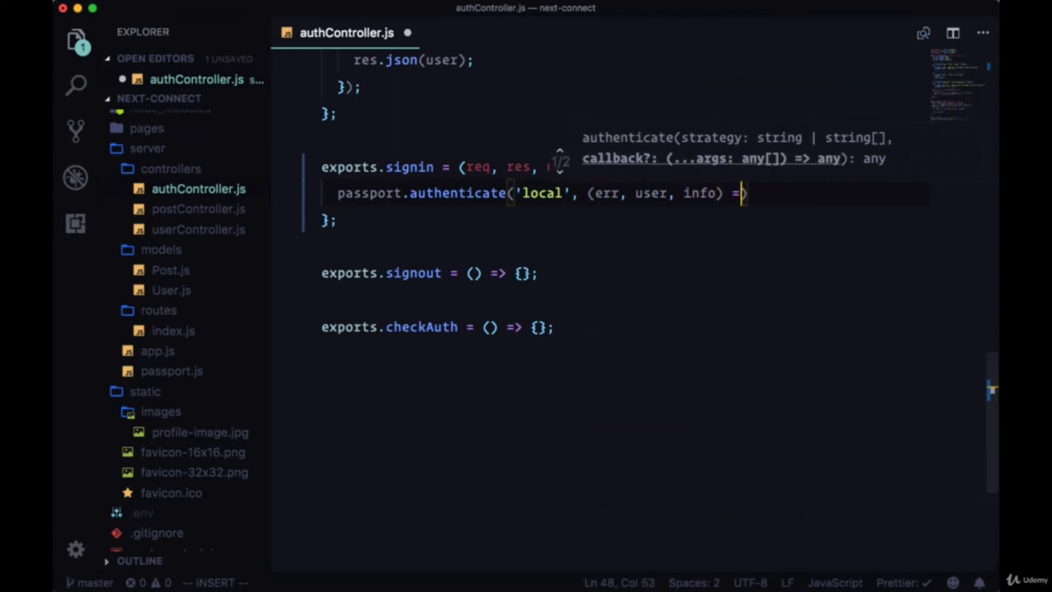
type("i")
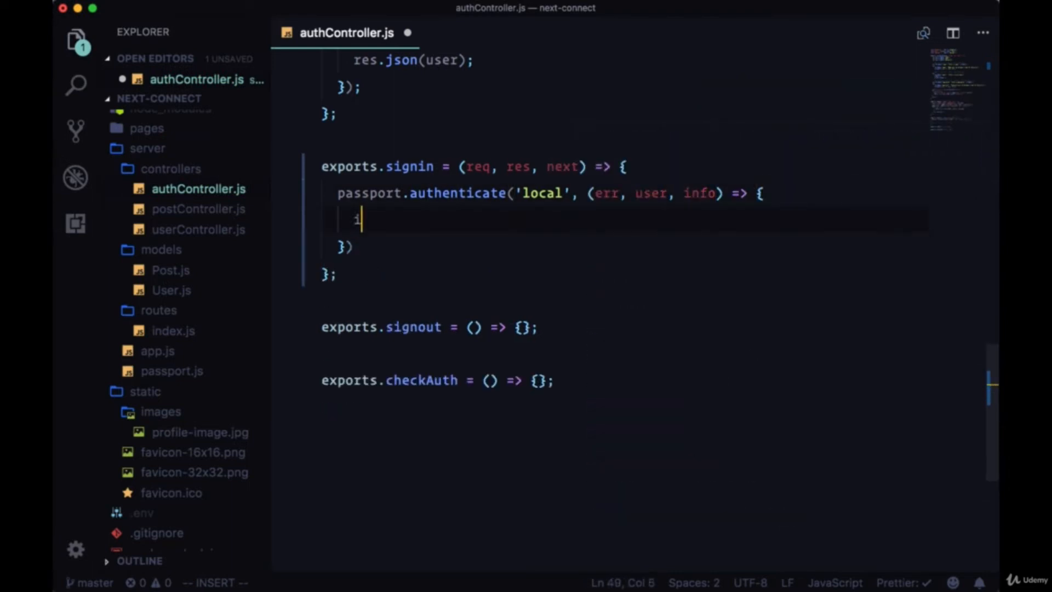
type("f ()")
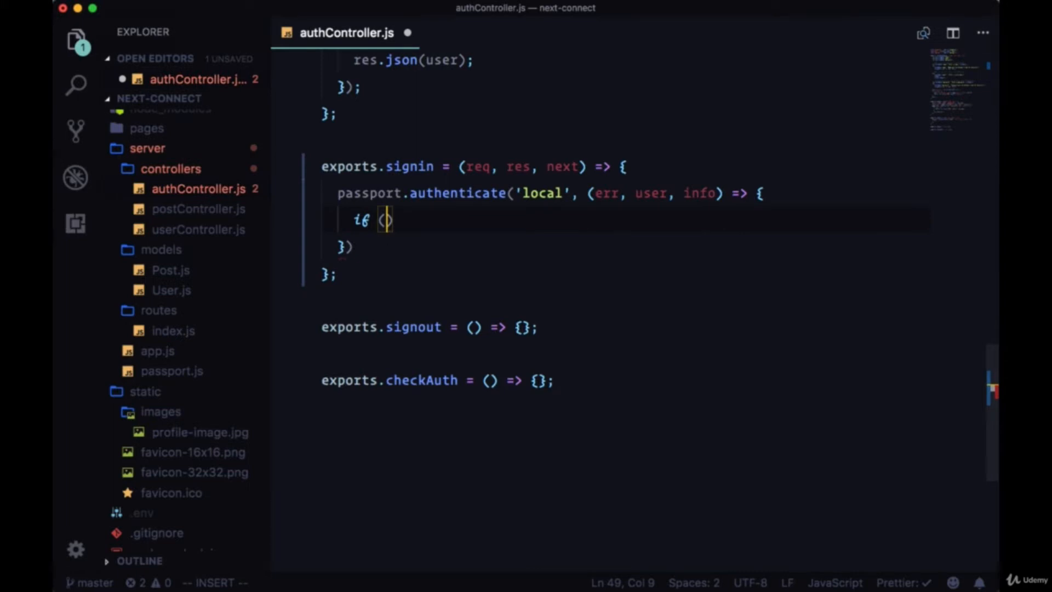
type("err) {")
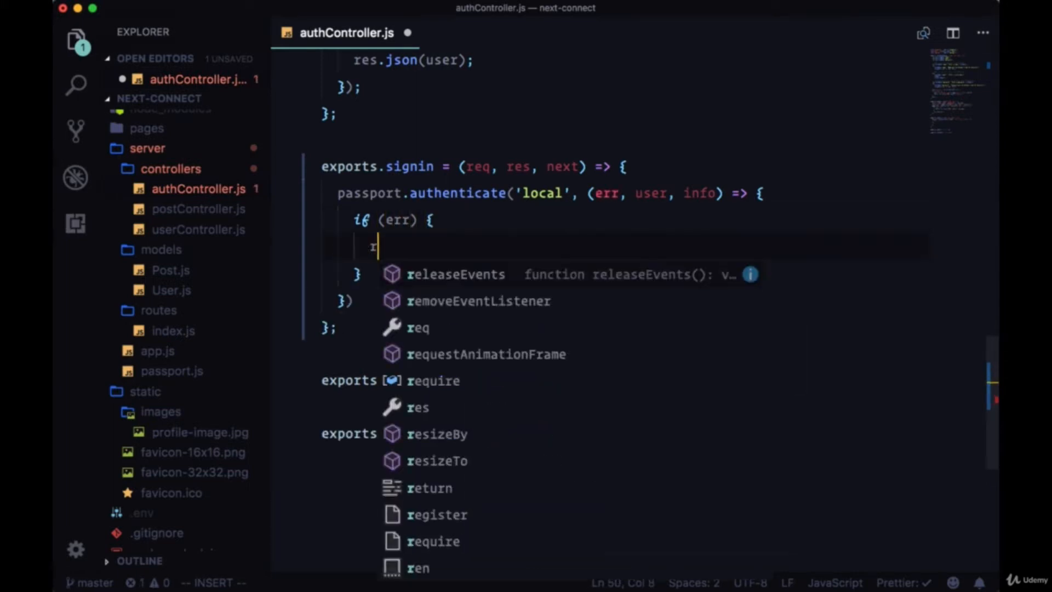
type("eturn")
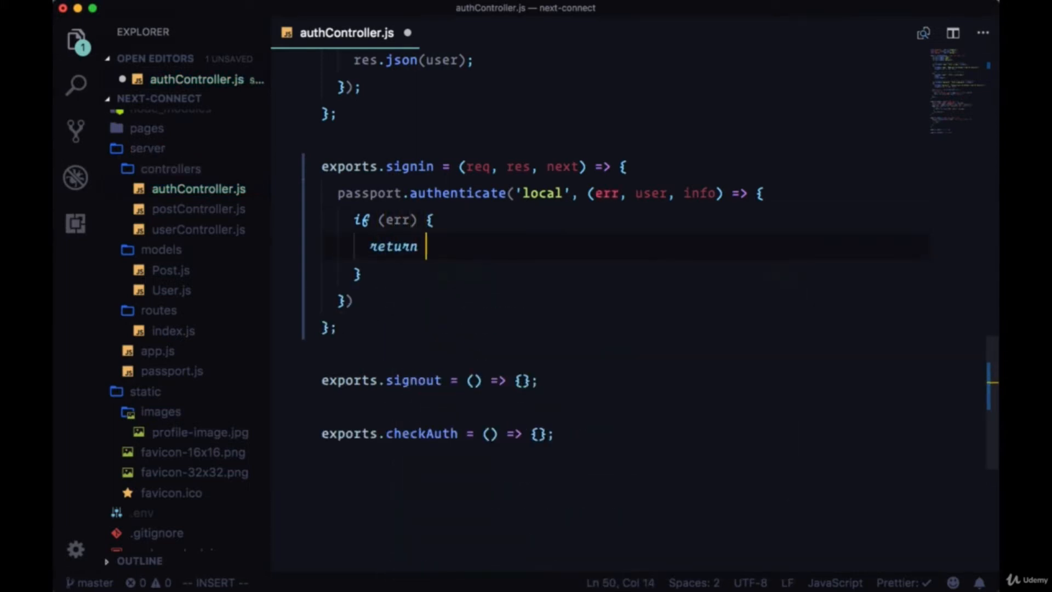
type("res.status(500)")
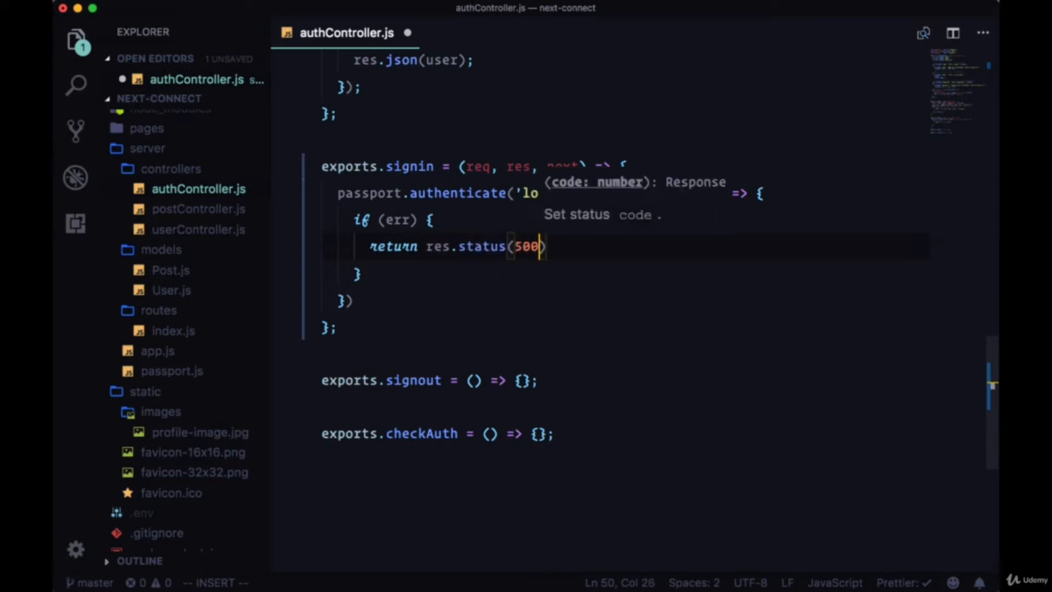
type(".json()")
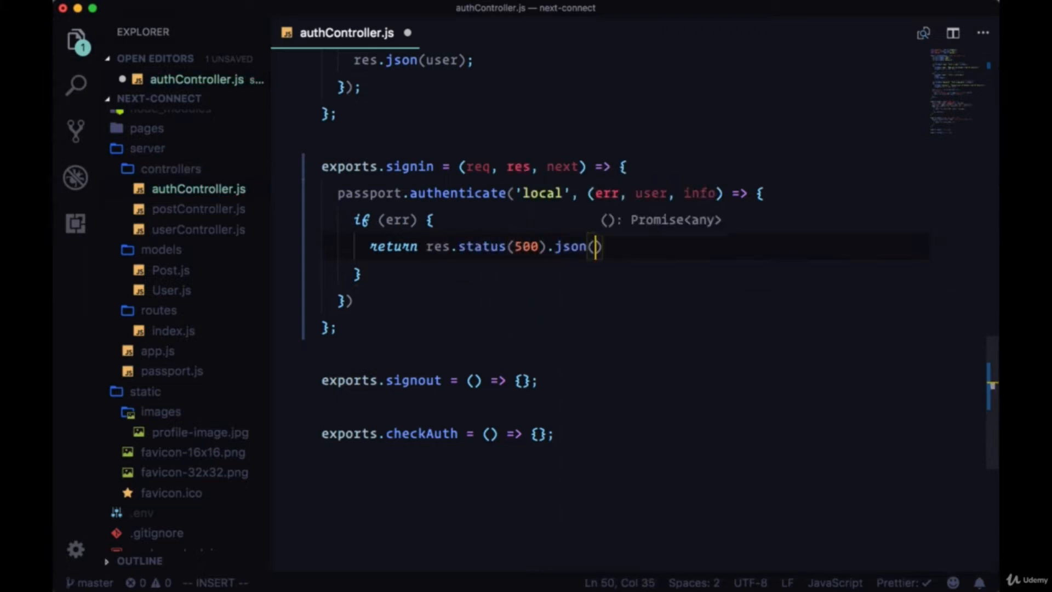
type("err.me")
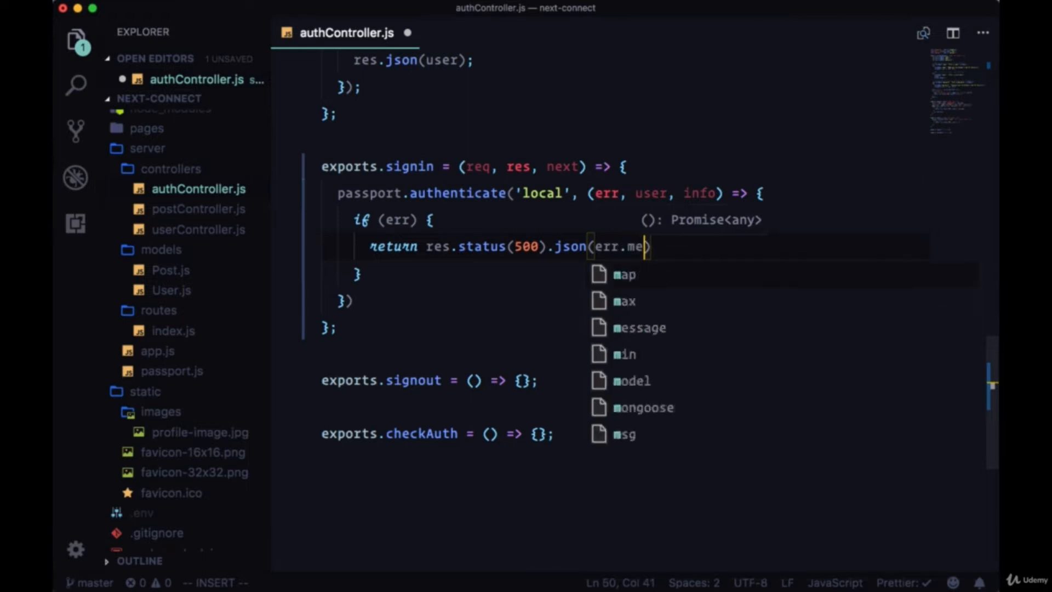
key("Enter")
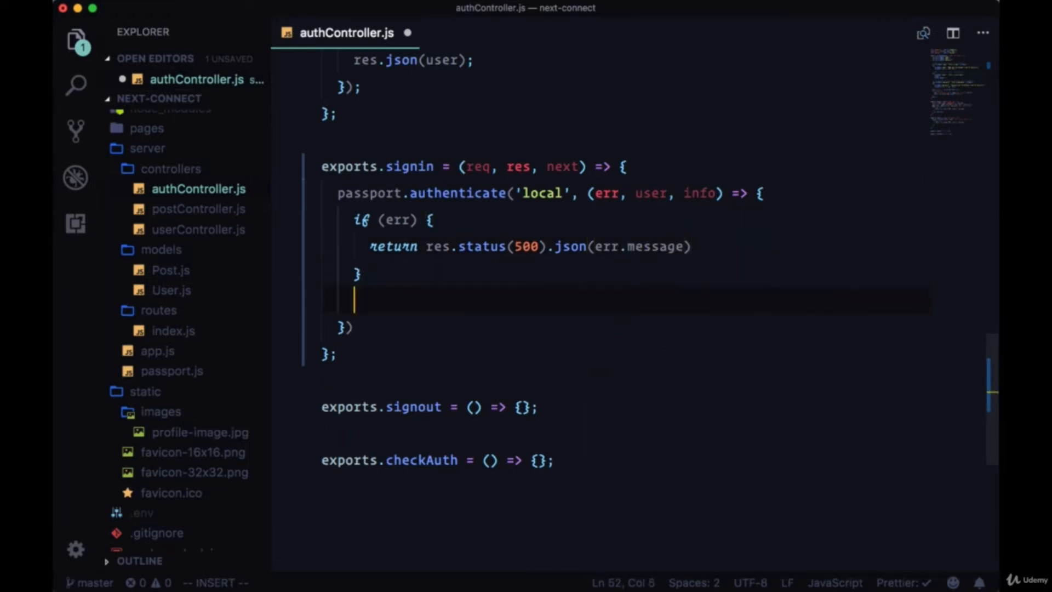
- Return res.status(400).json(info.message) when no user is found
type("if (!")
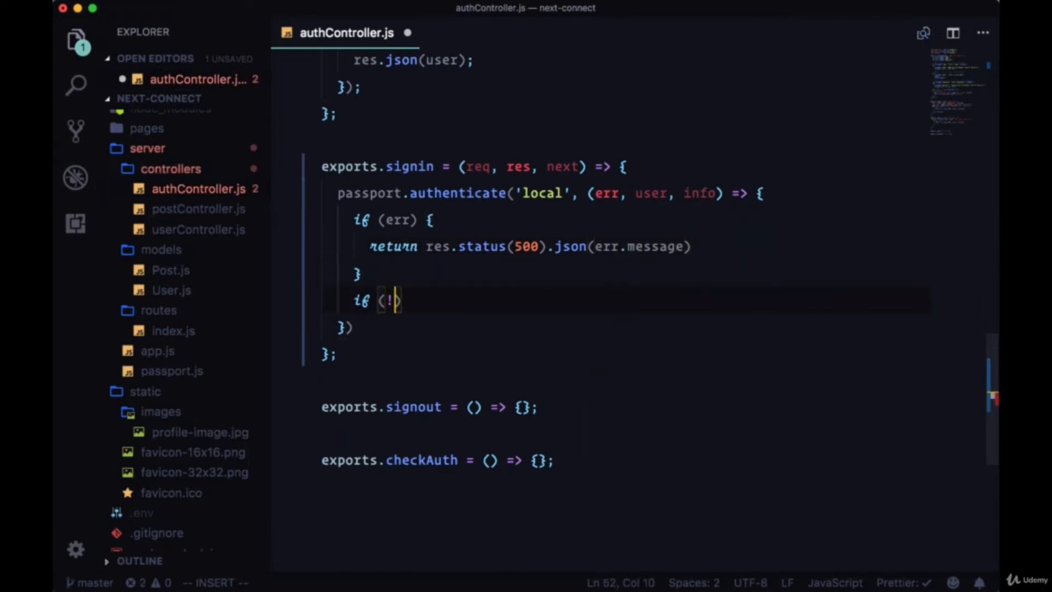
type("user) {")
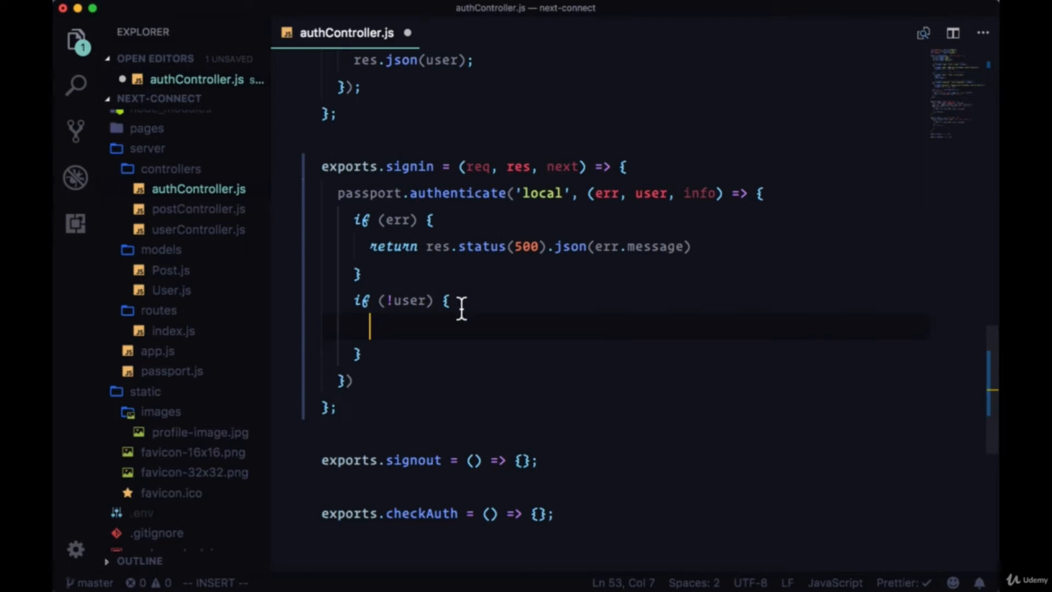
type("return res.stat")
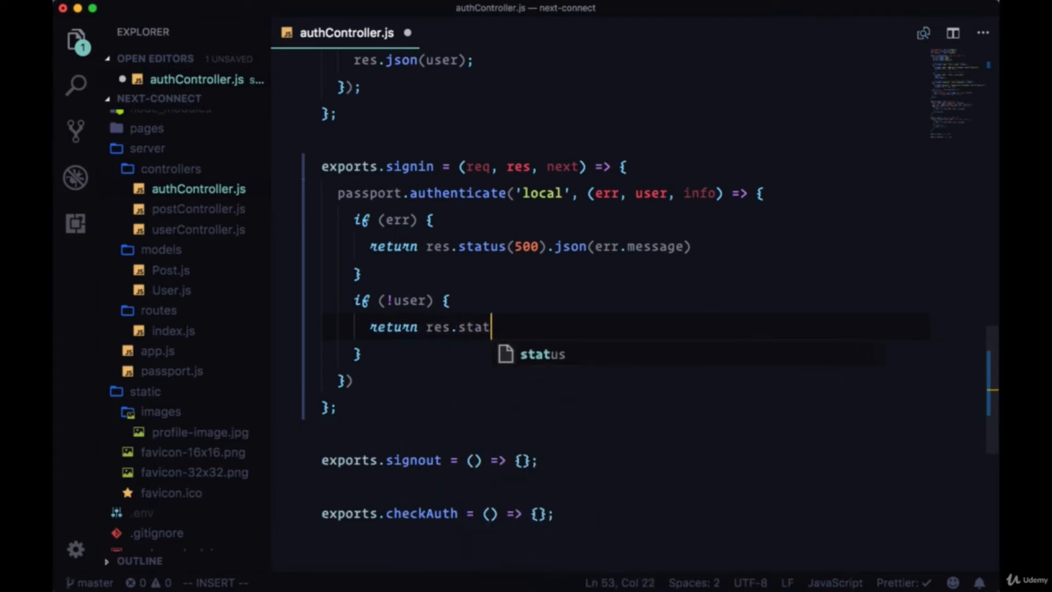
type("us(400")
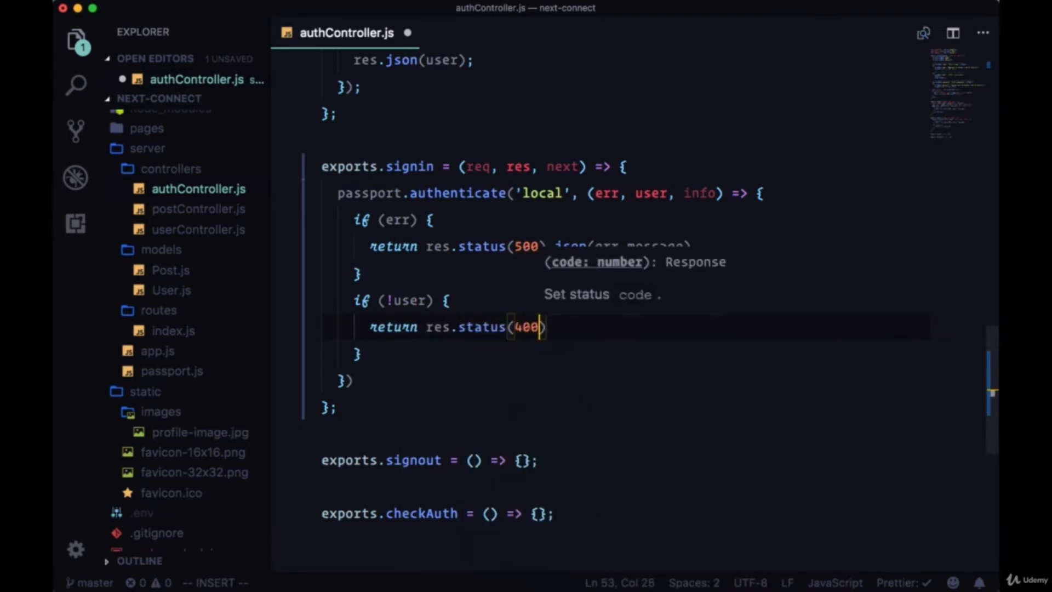
type(".json(info.")
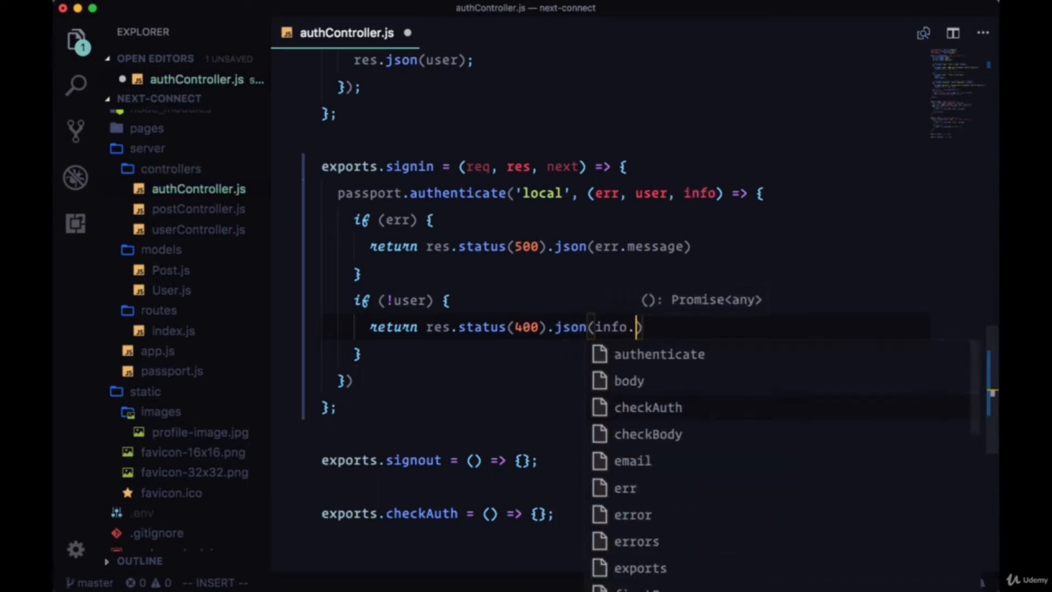
type("message")
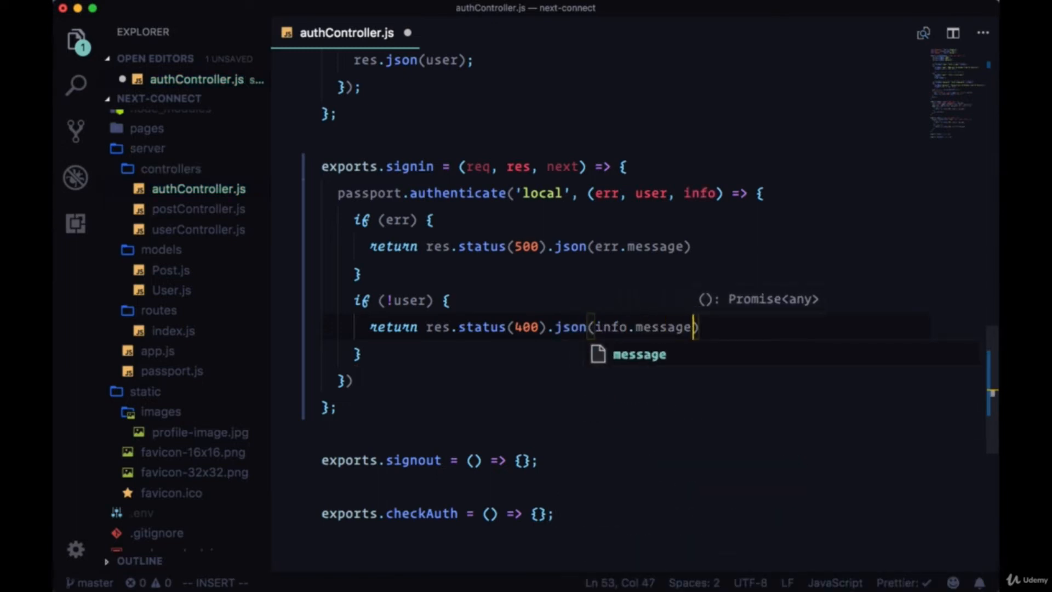
- Add req.logIn(user) returning 500 with err.message on error, else res.json(user)
type("req.")
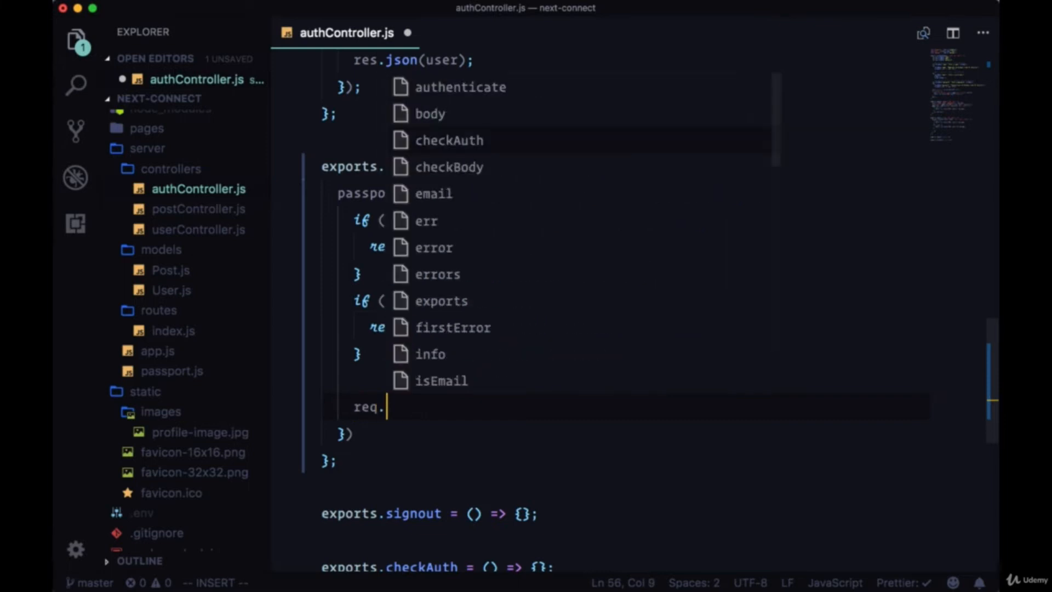
type("logi")
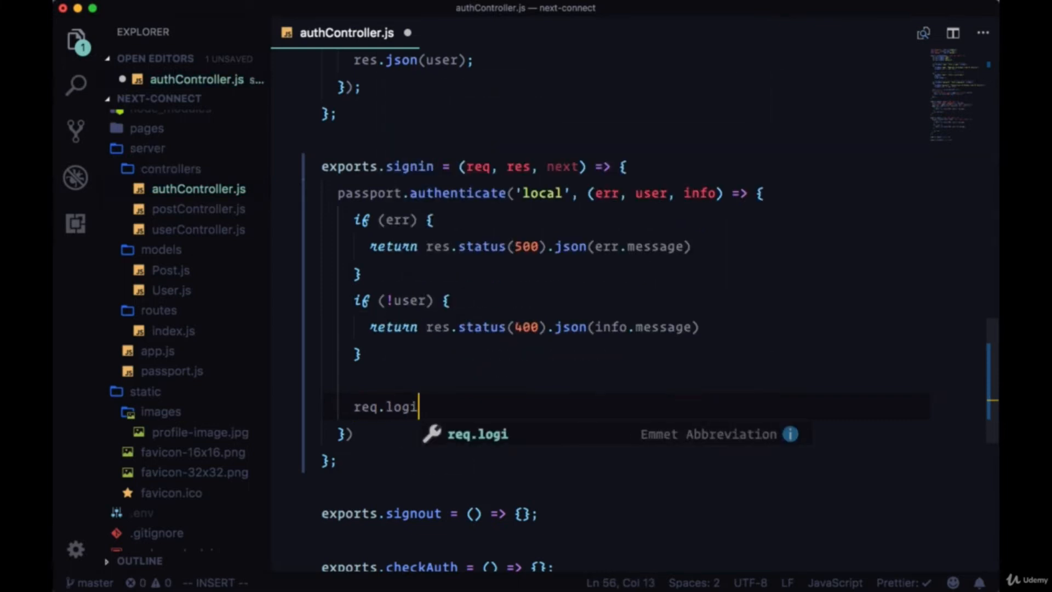
type("n()")
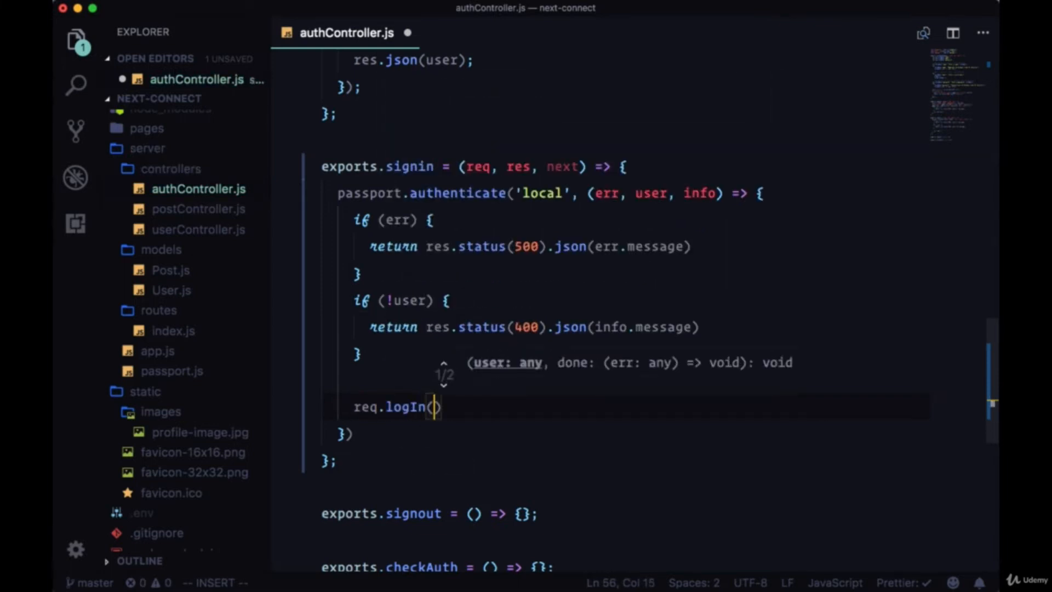
type("user,")
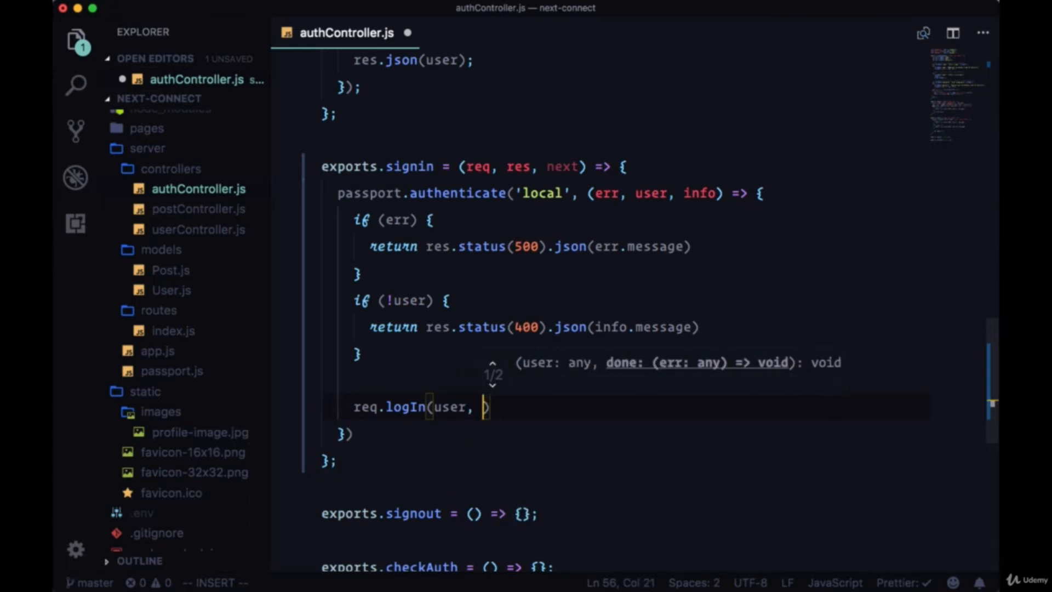
type("err => {}")
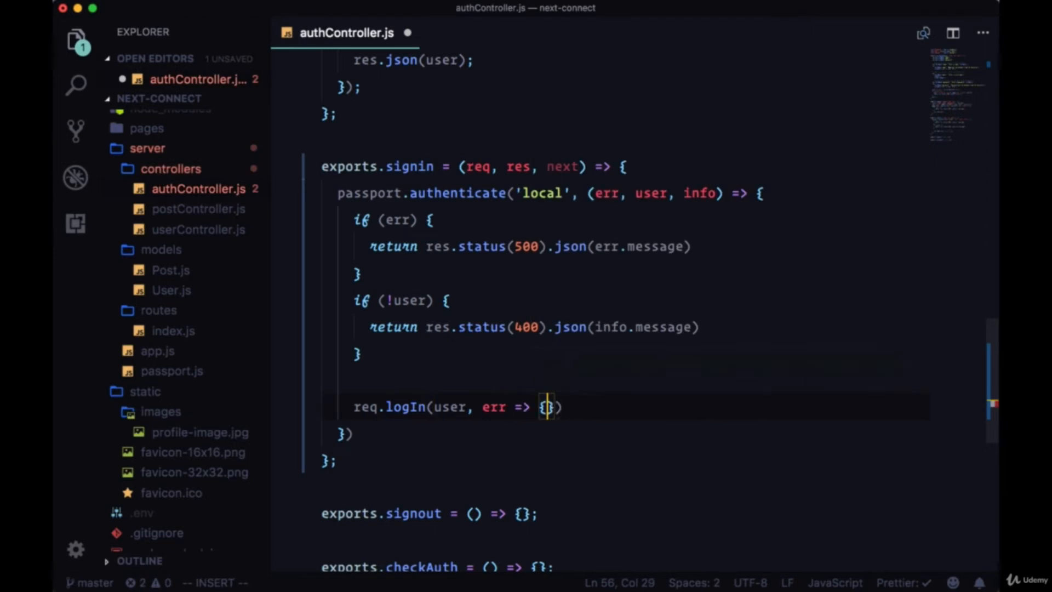
type("if (err) {")
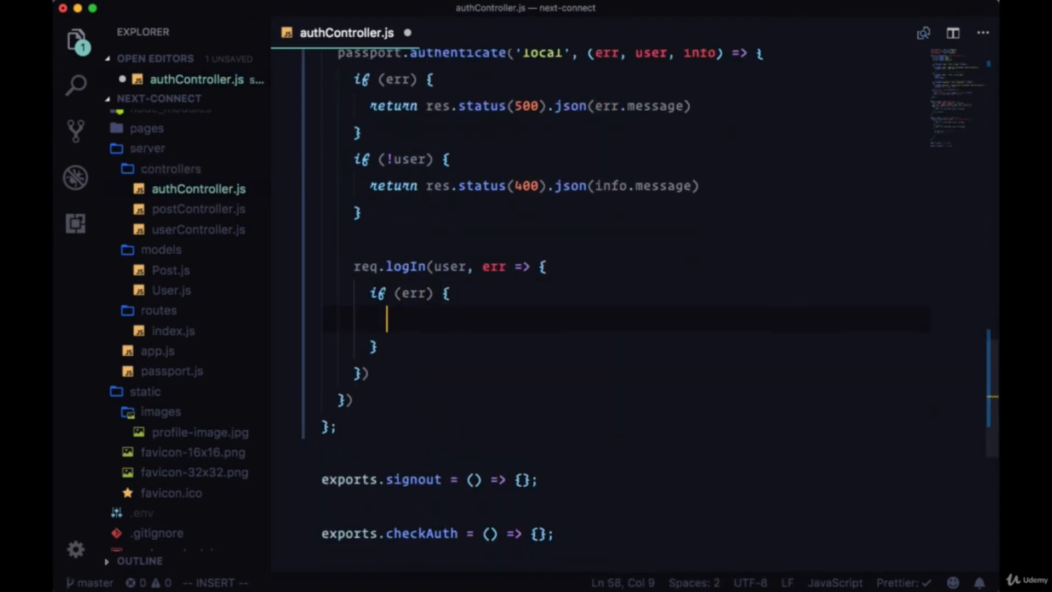
type("return res.setatus(500")
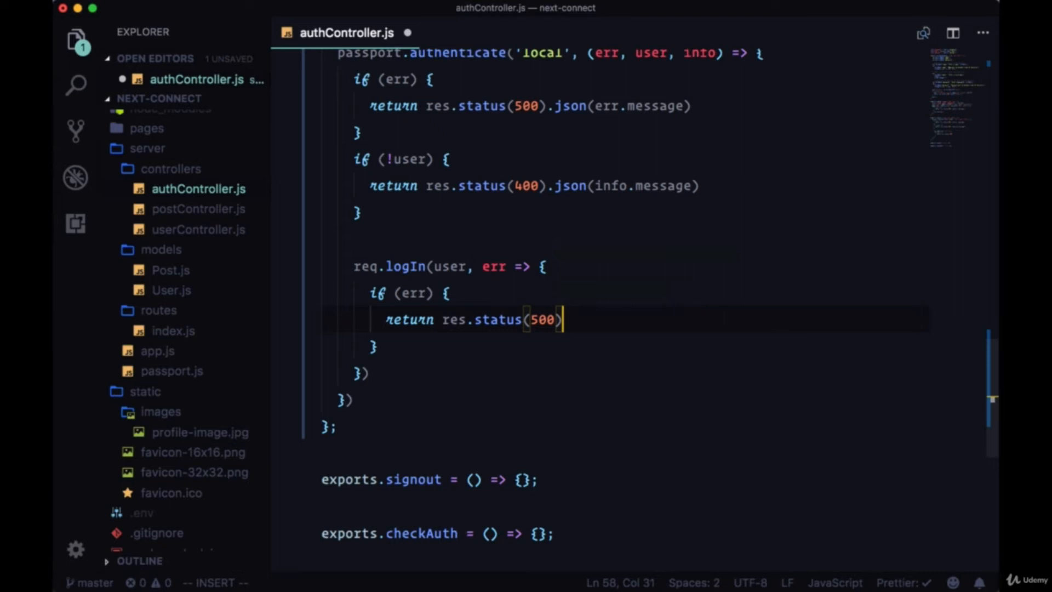
type(".json(err.")
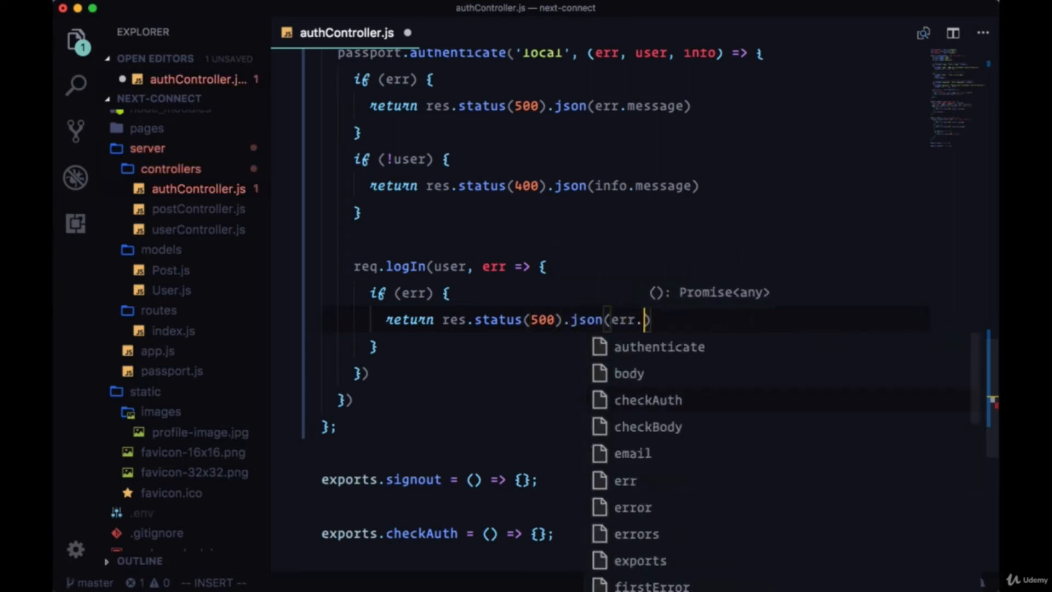
type("message")
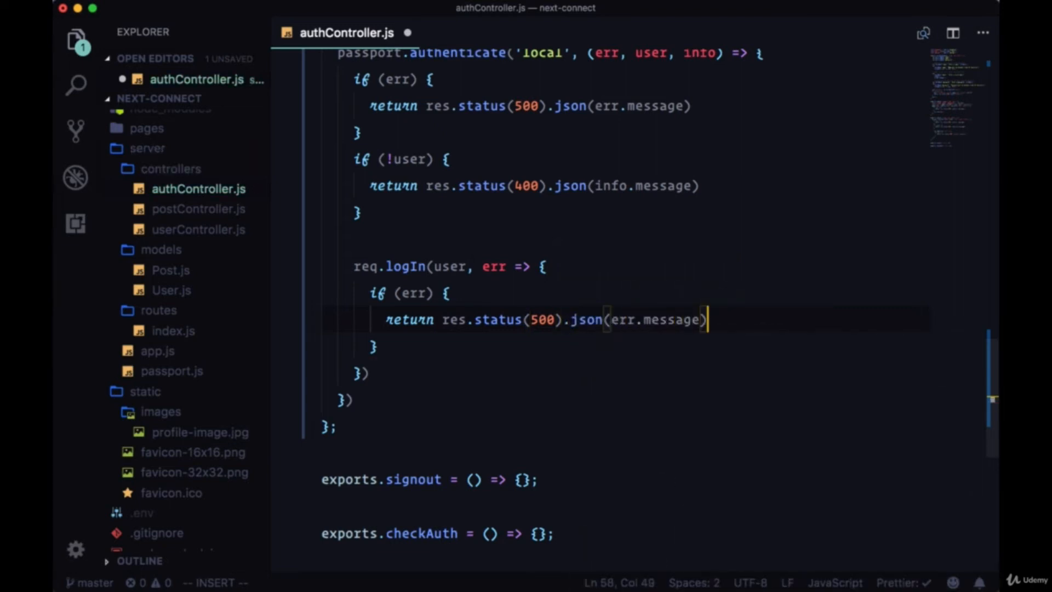
type("res.json(user")
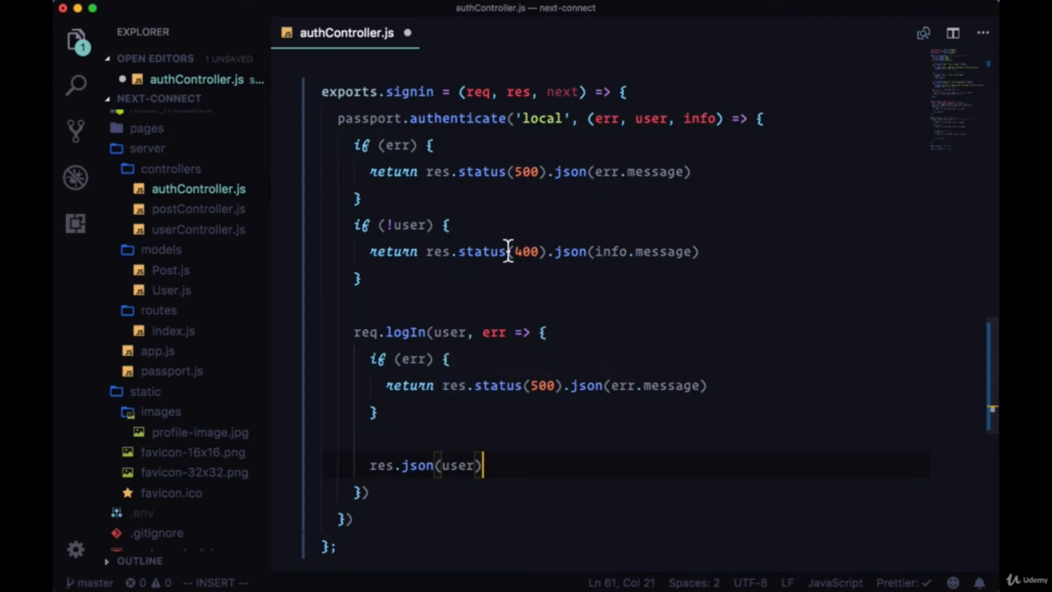
- Append (req, res, next) to the authenticate call and save the Prettier-formatted file
scroll("down", 3)
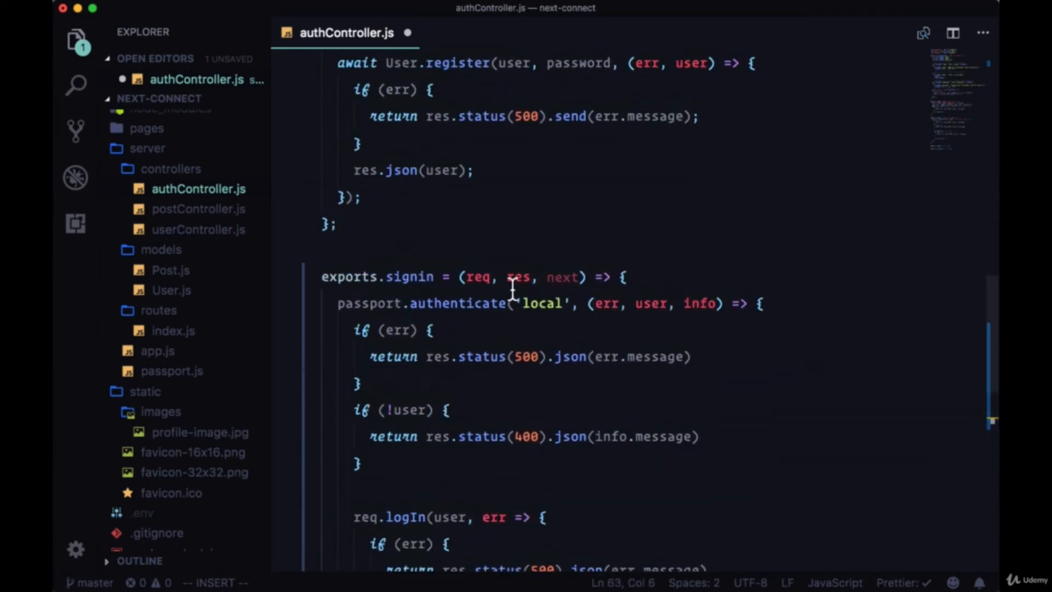
scroll("down", 3)
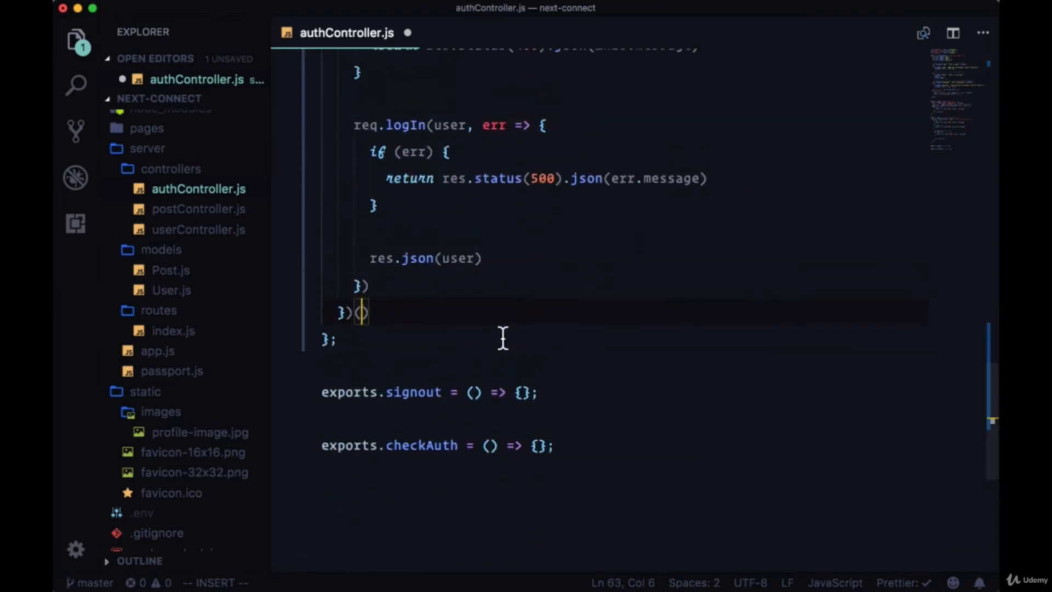
type("req, re")
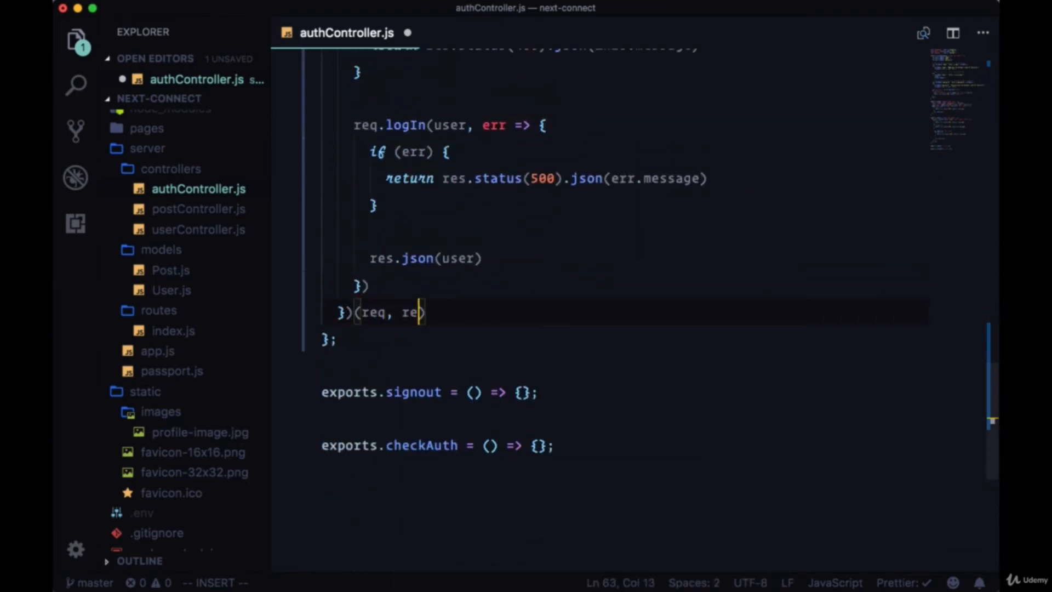
type("s, next")
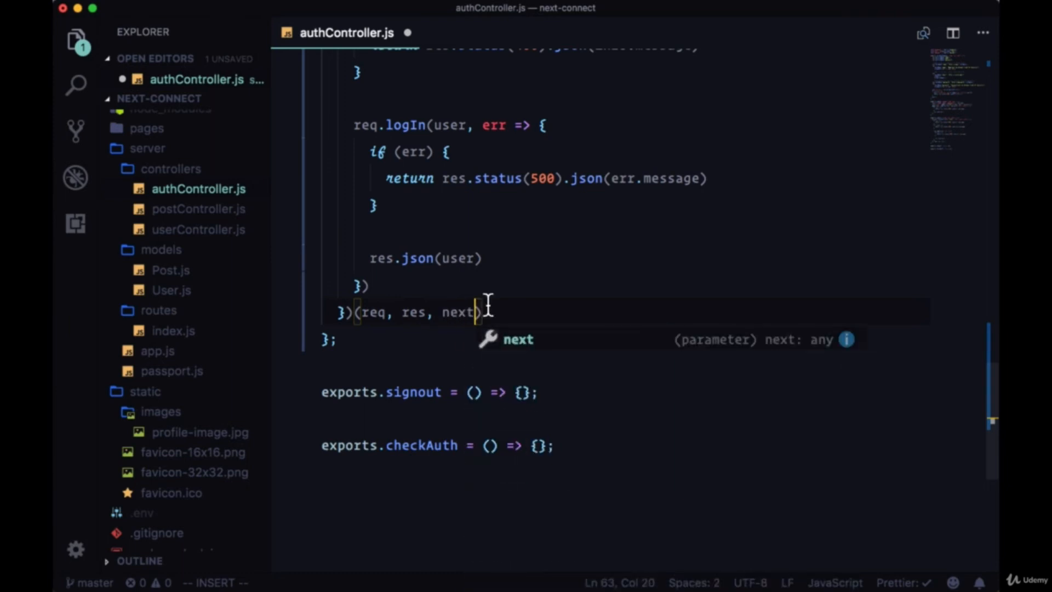
key("cmd+s")
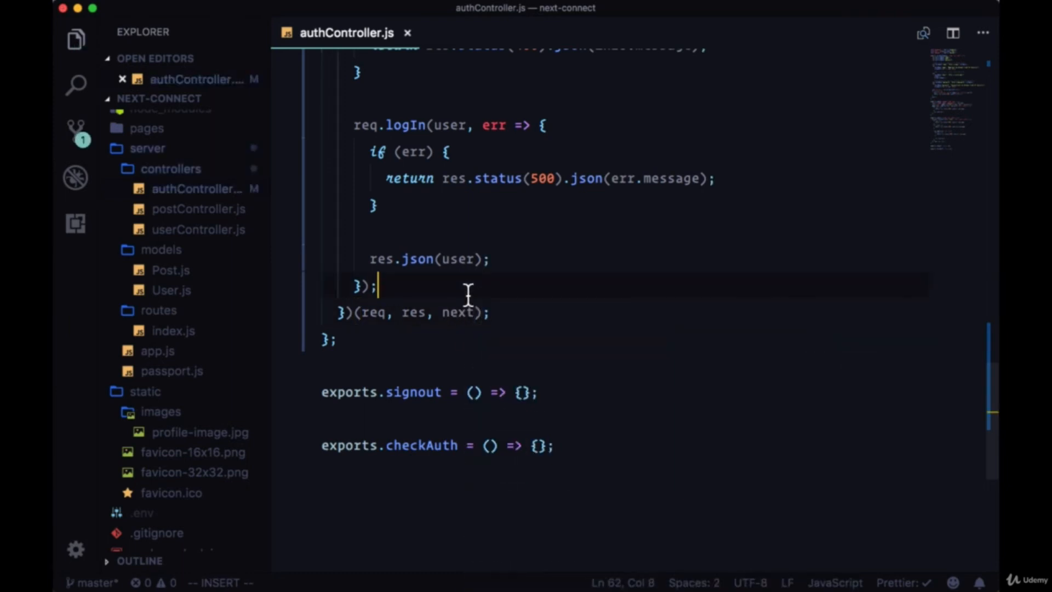
key("cmd+tab")
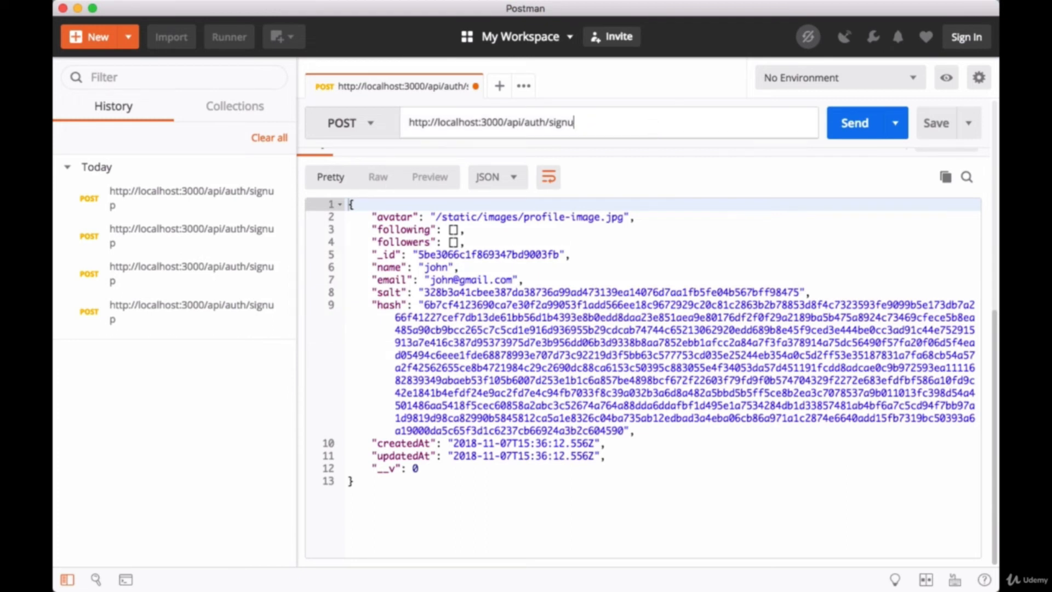
- Send the signin POST with blank email and password, getting 400 Missing credentials
left_click(854, 151)
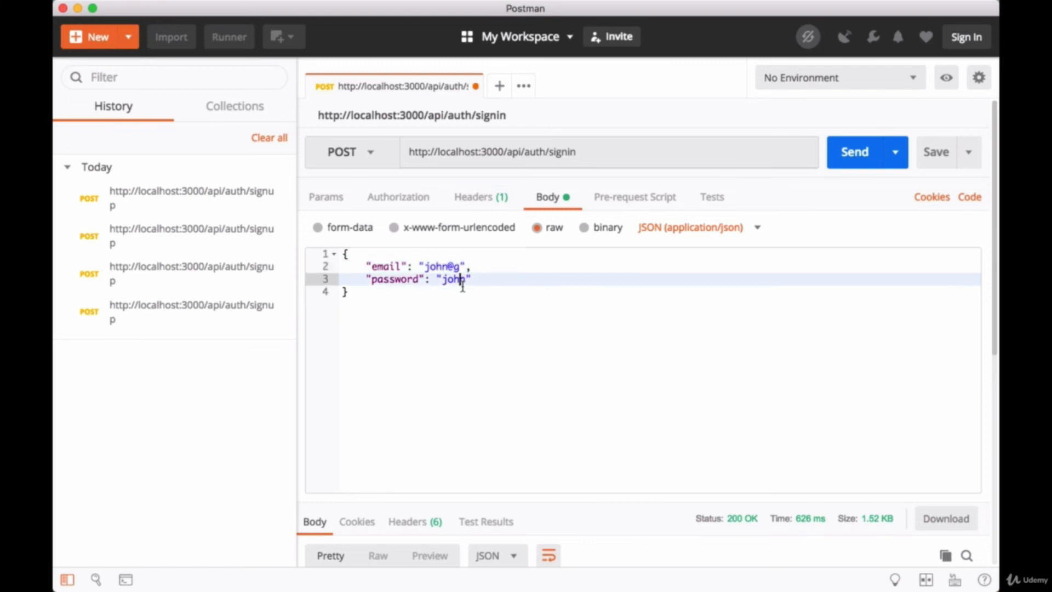
left_click(854, 152)
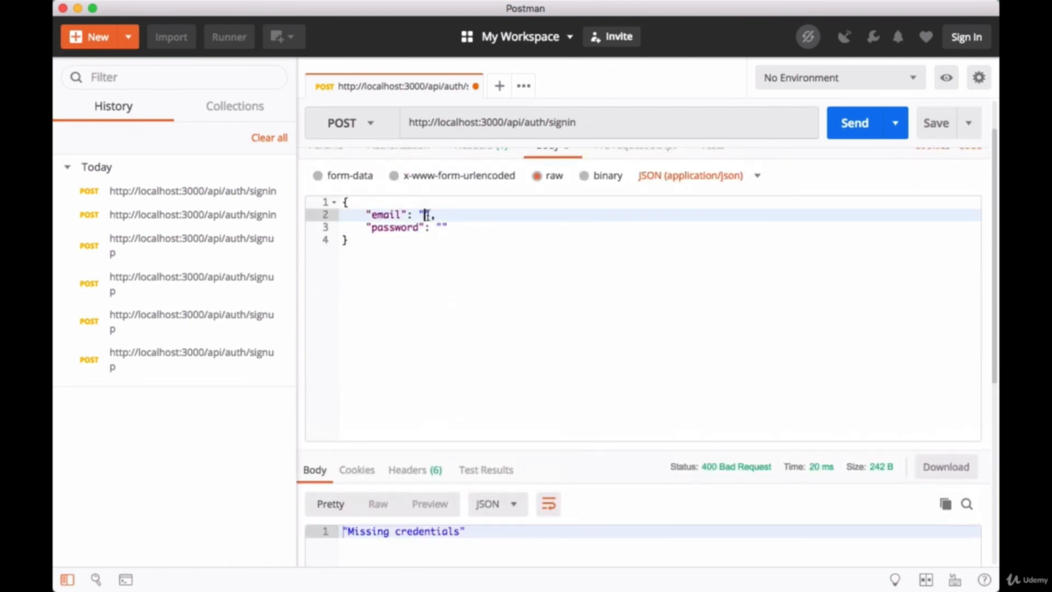
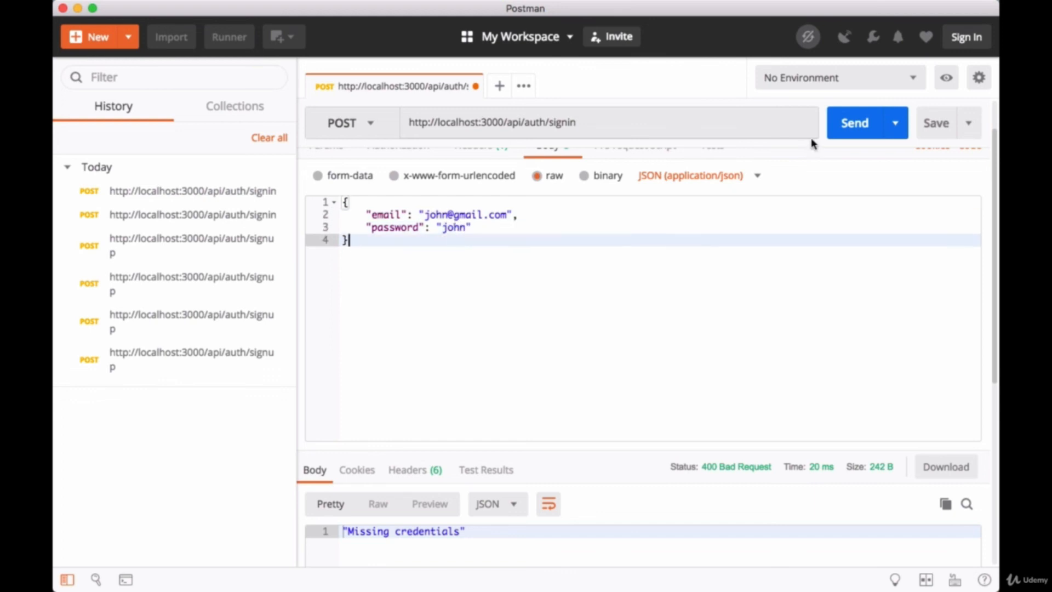
left_click(854, 123)
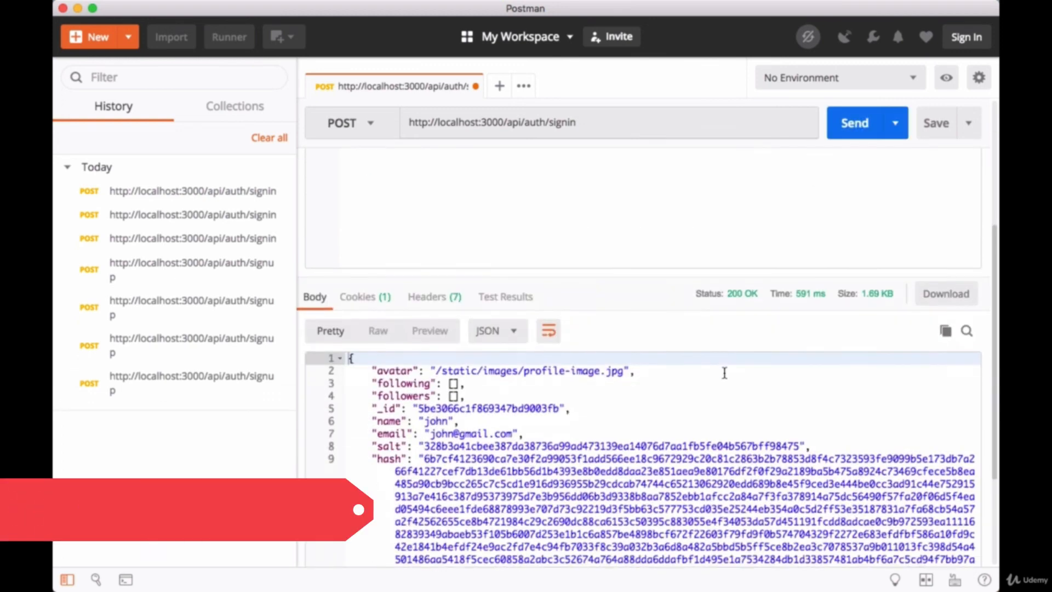